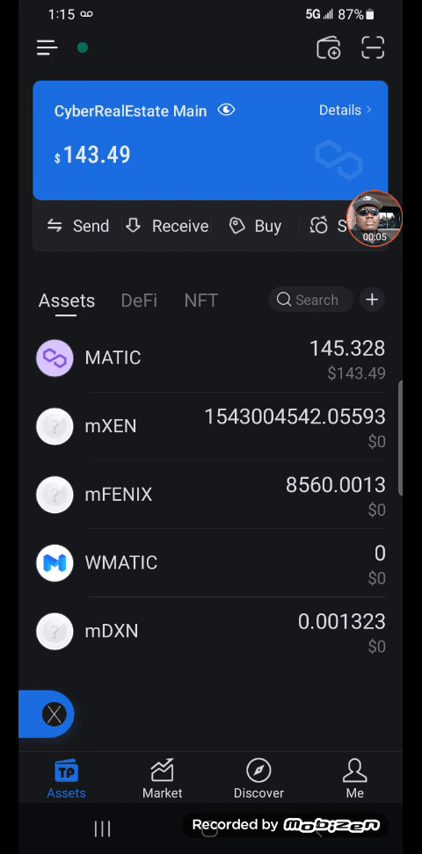
- Launch the XEN Crypto dApp from Discover's My DApps to reach the XEN Universe overview
{"action": "left_click", "coordinate": [260, 780]}
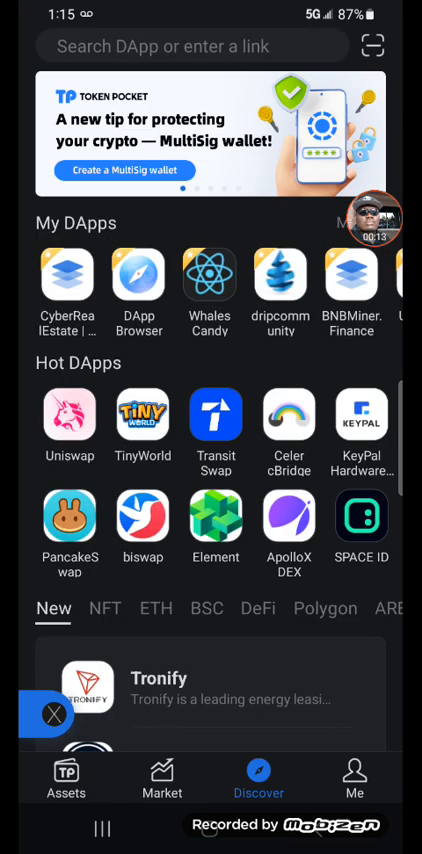
{"action": "left_click", "coordinate": [66, 276]}
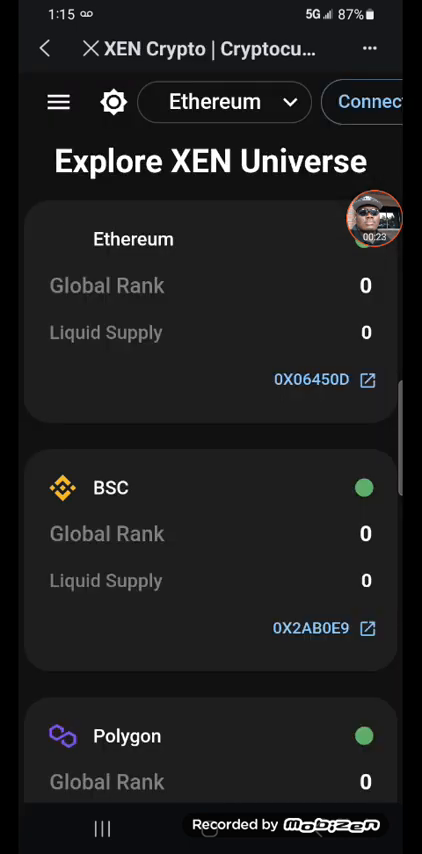
- Switch XEN Crypto to the Polygon network, showing the wallet's 17 XENFTs with maturity dates
{"action": "left_click", "coordinate": [56, 102]}
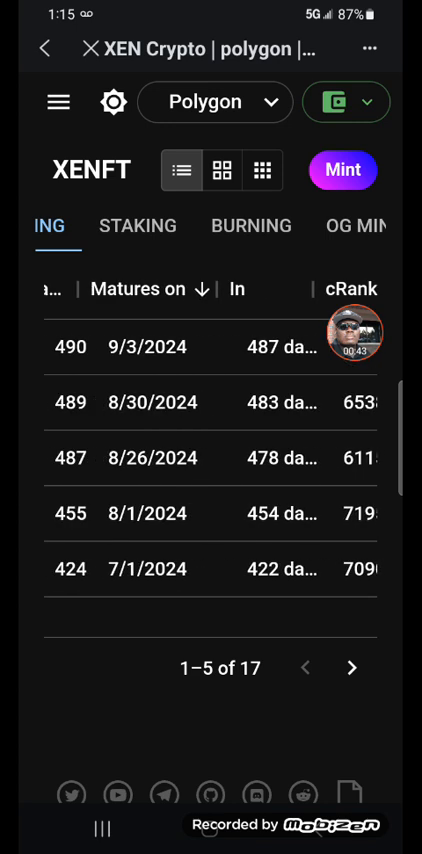
- Page back and forth through the XENFT table to review all 17 maturity dates
{"action": "left_click", "coordinate": [352, 668]}
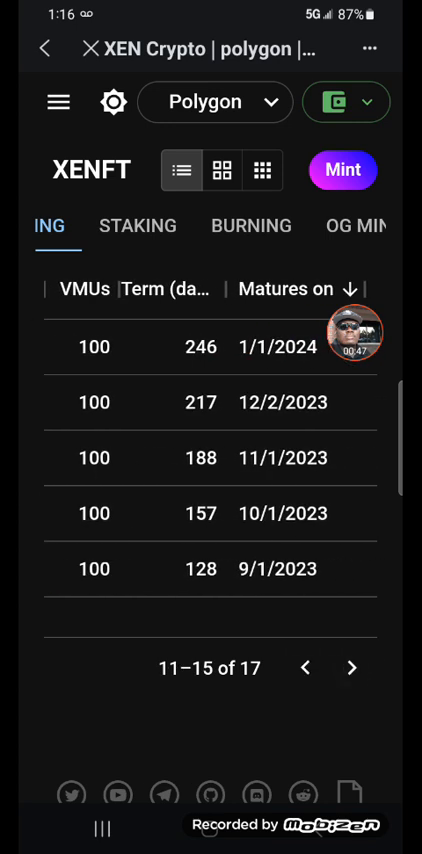
{"action": "left_click", "coordinate": [308, 668]}
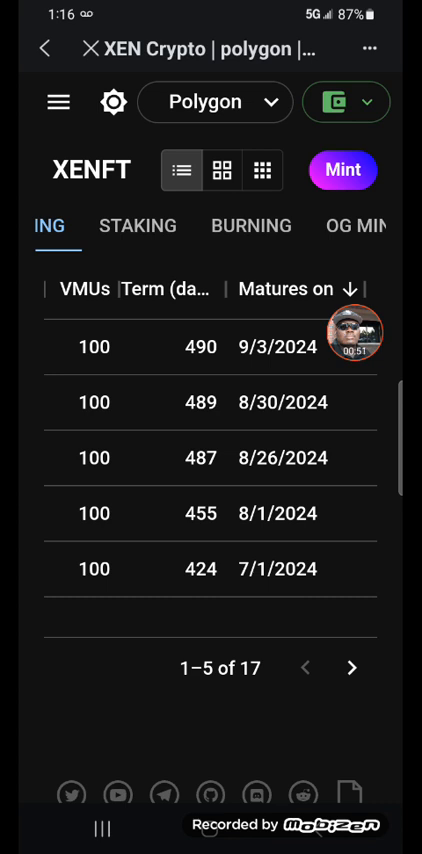
{"action": "scroll", "scroll_direction": "left", "scroll_amount": 3}
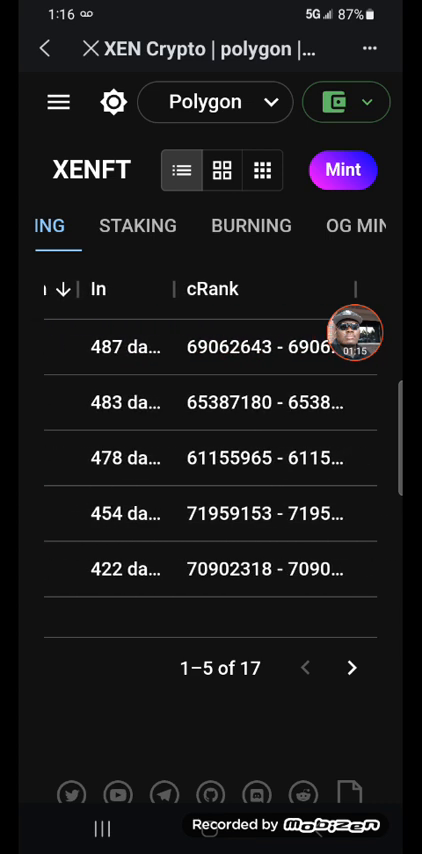
{"action": "scroll", "scroll_direction": "left", "scroll_amount": 3}
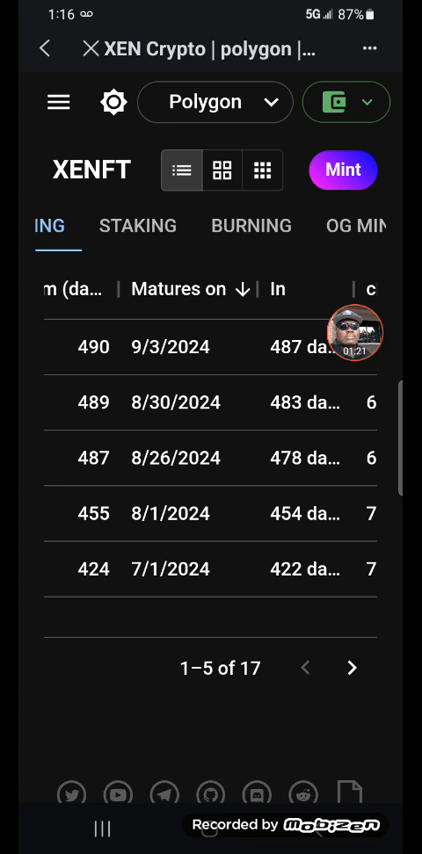
{"action": "left_click", "coordinate": [352, 668]}
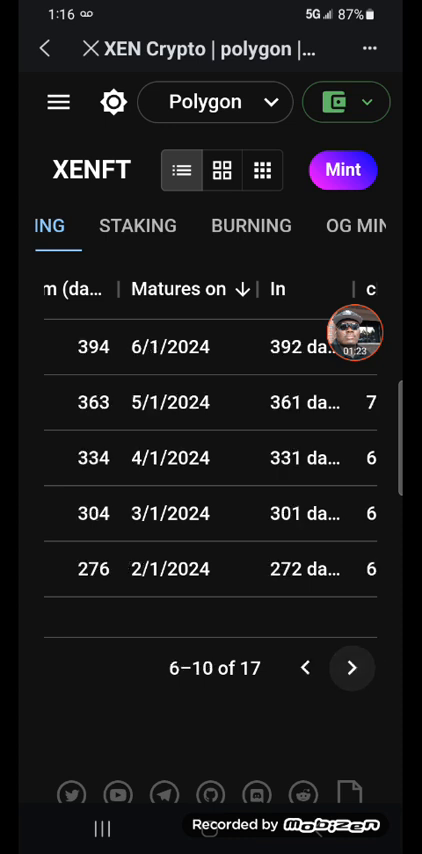
{"action": "left_click", "coordinate": [350, 668]}
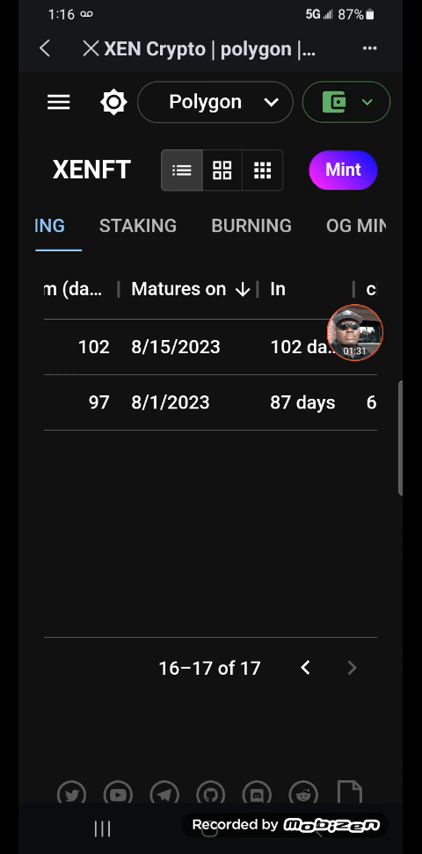
{"action": "left_click", "coordinate": [308, 668]}
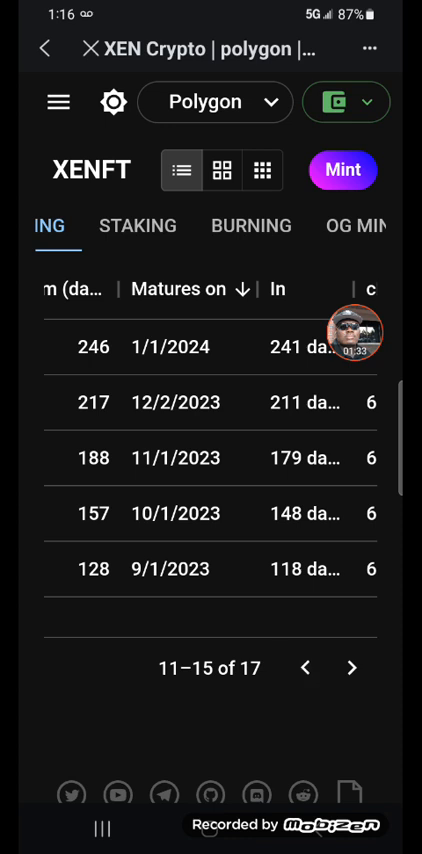
{"action": "left_click", "coordinate": [352, 668]}
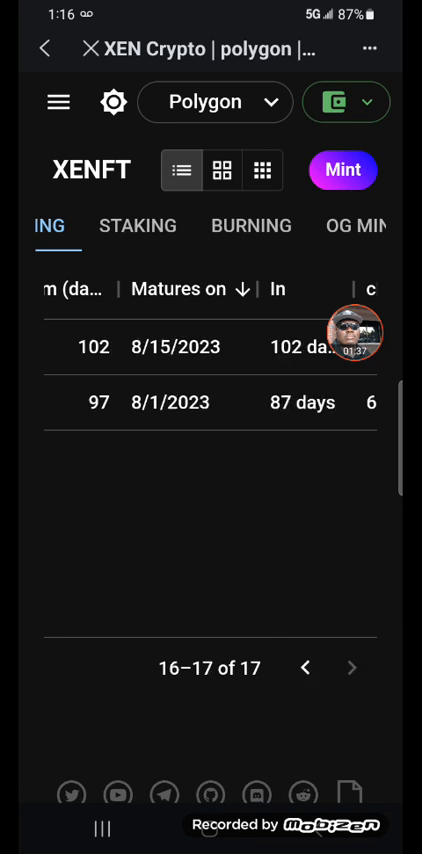
{"action": "left_click", "coordinate": [308, 668]}
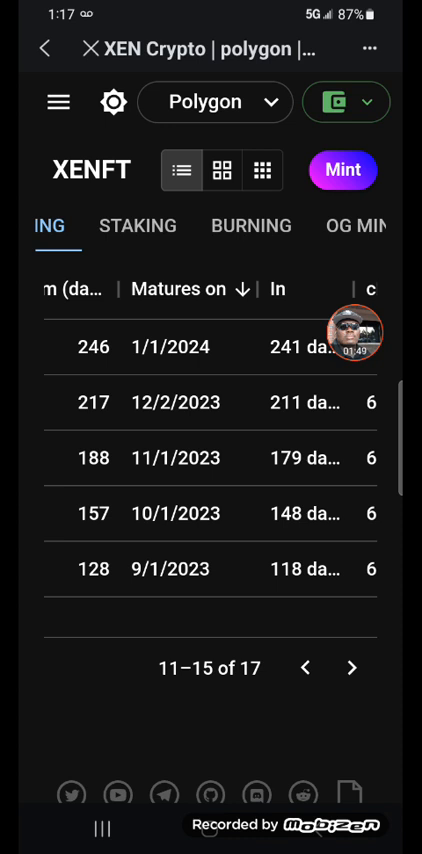
- Start minting a new XENFT, bringing up the prefilled New XENFT form
{"action": "left_click", "coordinate": [344, 170]}
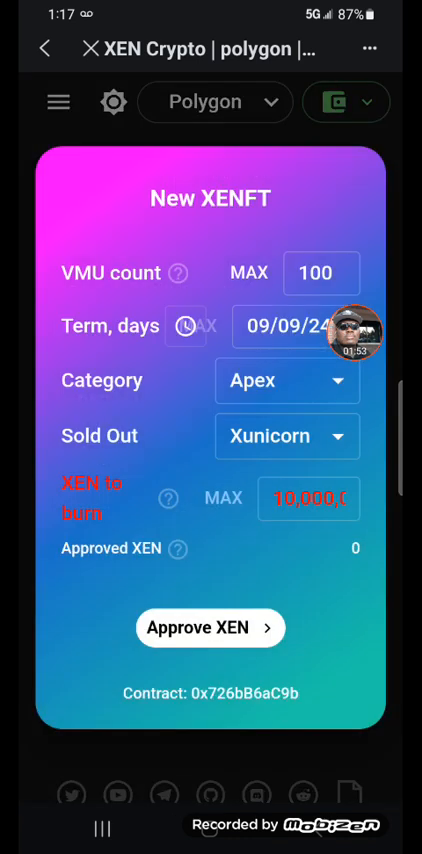
- Choose the Collector category (class Amethyst) and bring up the term end date picker
{"action": "left_click", "coordinate": [288, 436]}
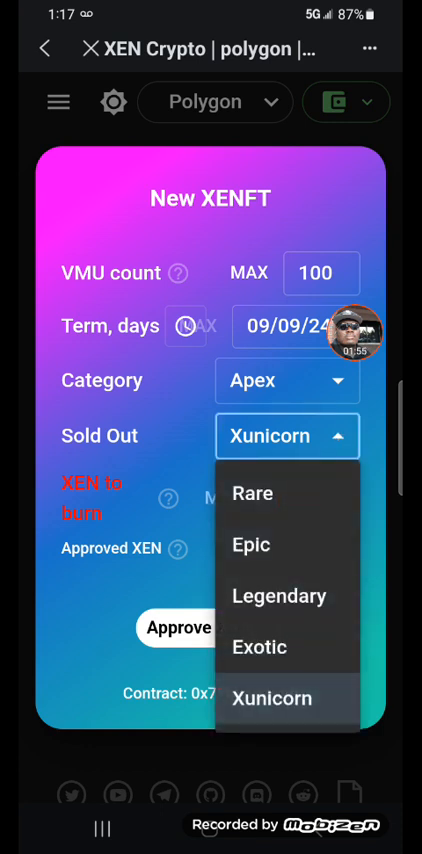
{"action": "left_click", "coordinate": [288, 380]}
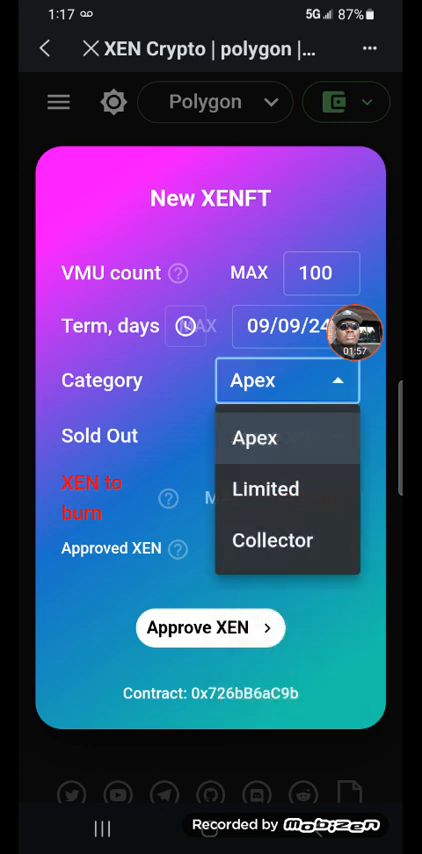
{"action": "left_click", "coordinate": [272, 540]}
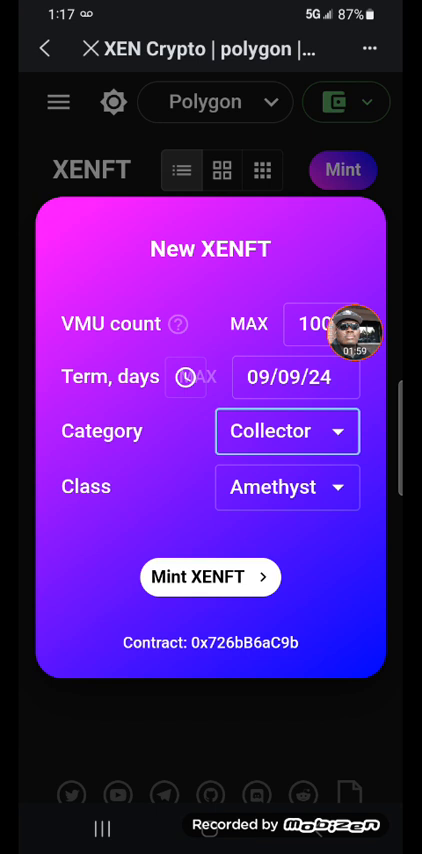
{"action": "left_click", "coordinate": [296, 376]}
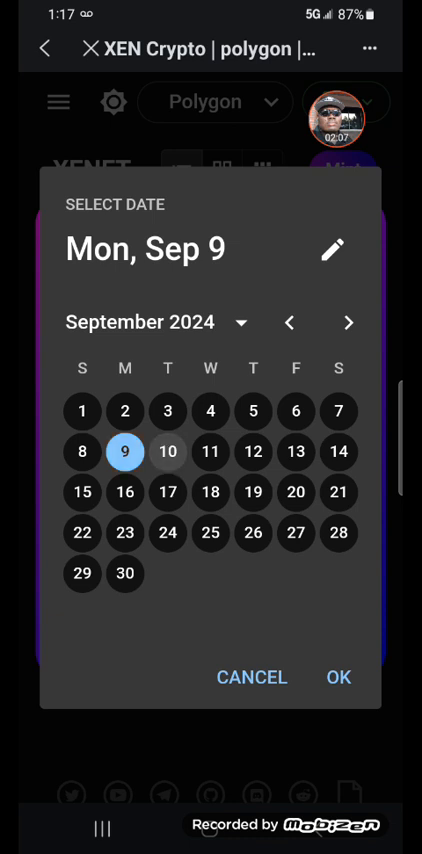
- Set the term end to 9 September 2023 and submit the Mint XENFT request for payment
{"action": "left_click", "coordinate": [338, 676]}
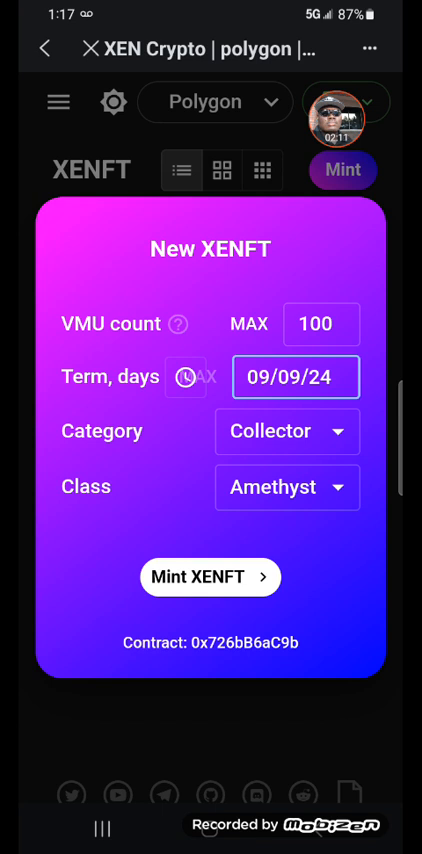
{"action": "left_click", "coordinate": [296, 376]}
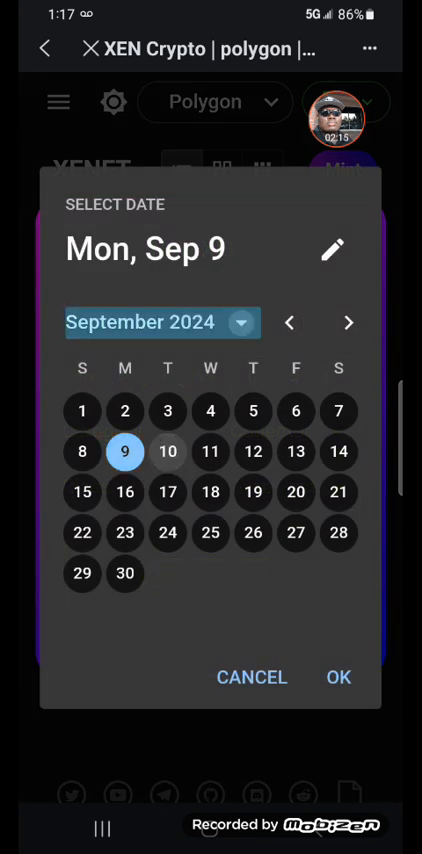
{"action": "left_click", "coordinate": [160, 322]}
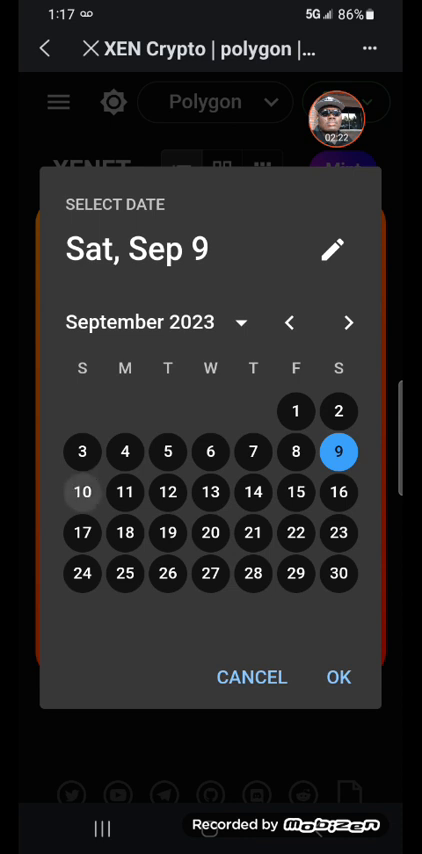
{"action": "left_click", "coordinate": [338, 676]}
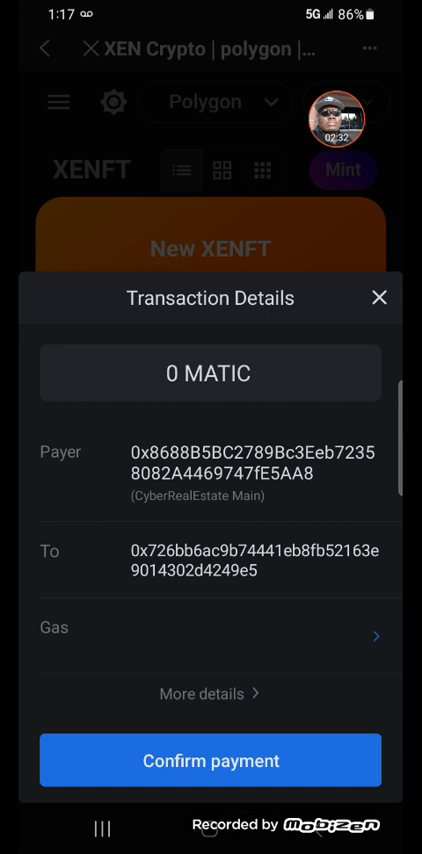
- Confirm the 0 MATIC payment with the wallet password; the list now shows 18 XENFTs
{"action": "left_click", "coordinate": [210, 760]}
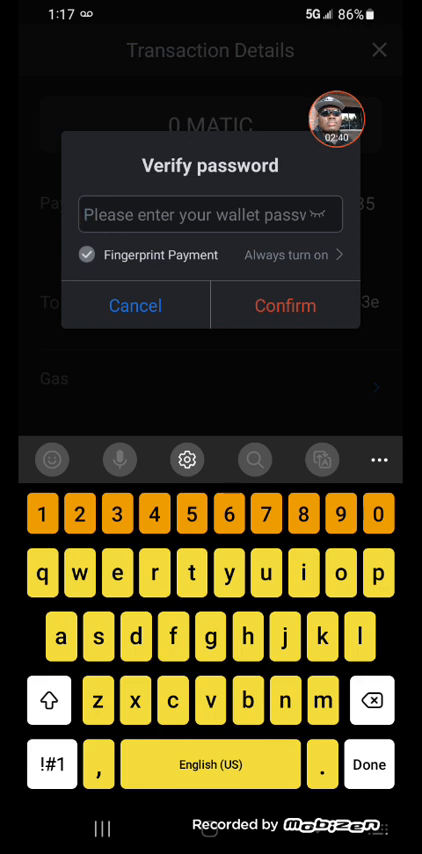
{"action": "left_click", "coordinate": [338, 118]}
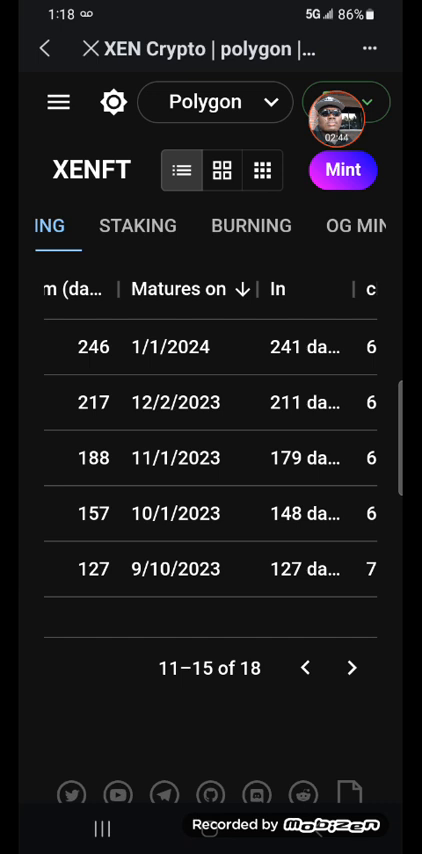
{"action": "scroll", "scroll_direction": "right", "scroll_amount": 3}
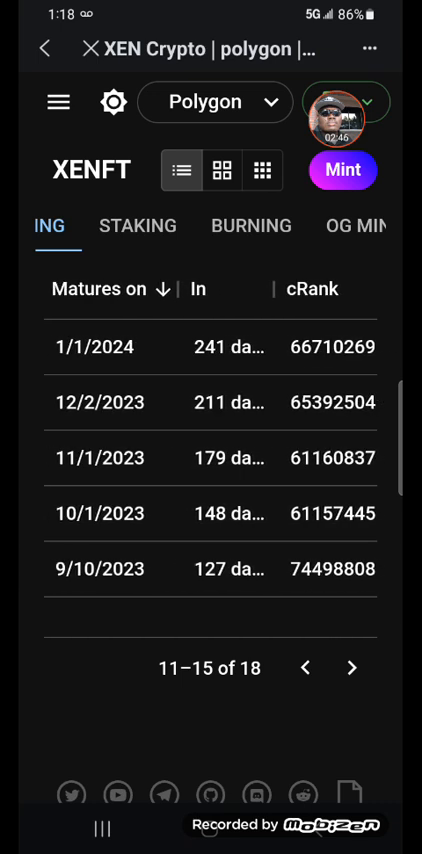